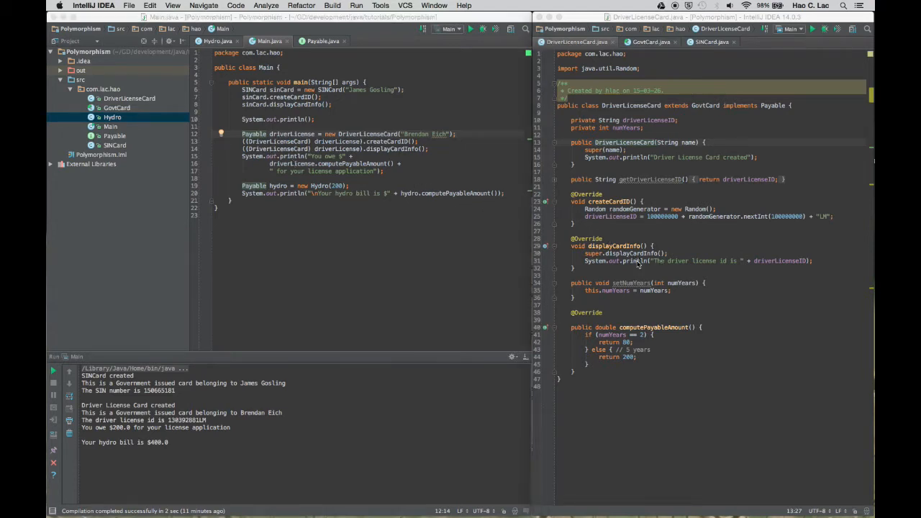
# In displayCardInfo, print "You've requested your license to be renewed for another " + numYears
pyautogui.click(638, 260)
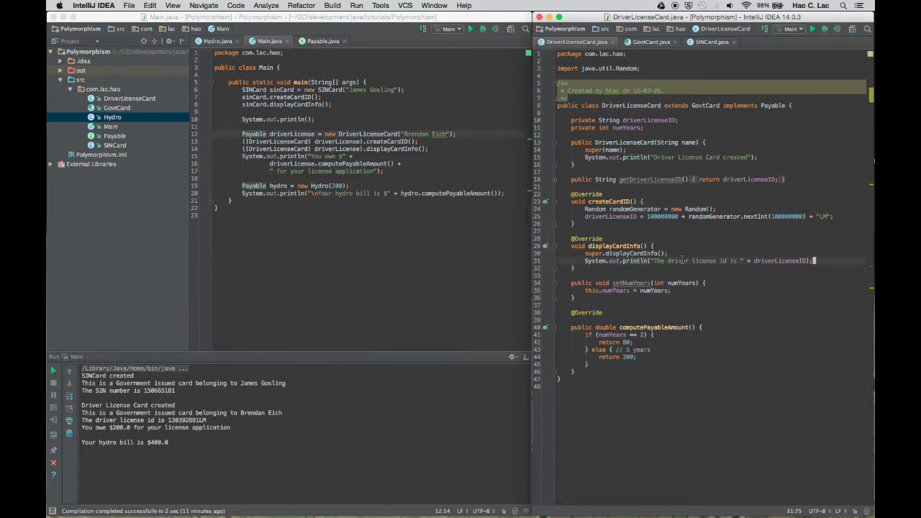
pyautogui.write('System')
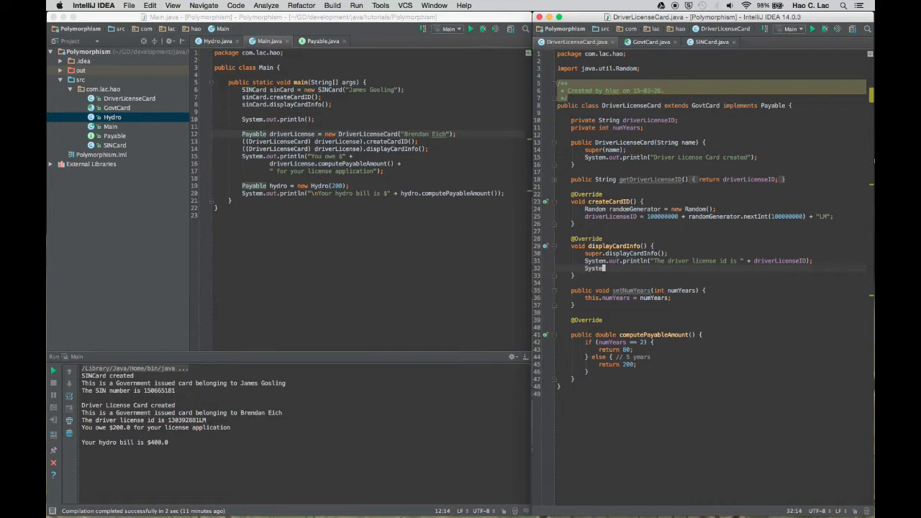
pyautogui.write('.out.pri')
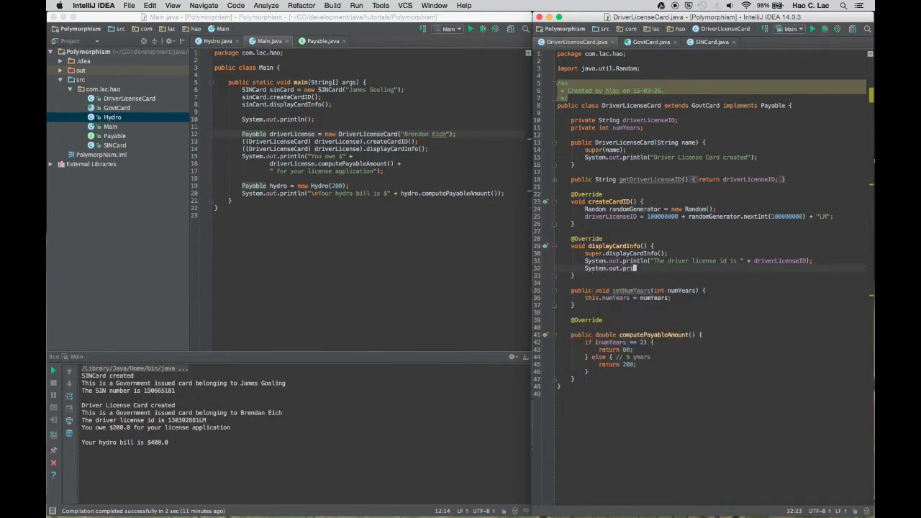
pyautogui.write('ntln("')
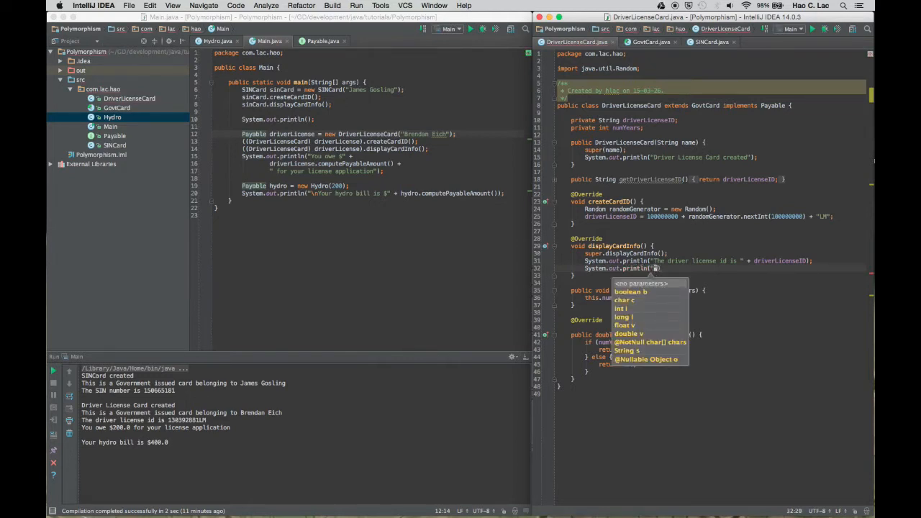
pyautogui.write('The')
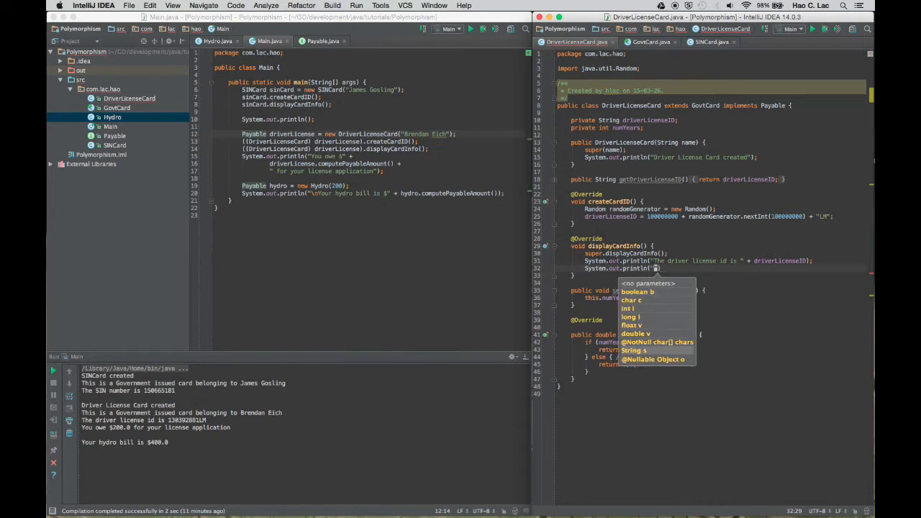
pyautogui.write('You')
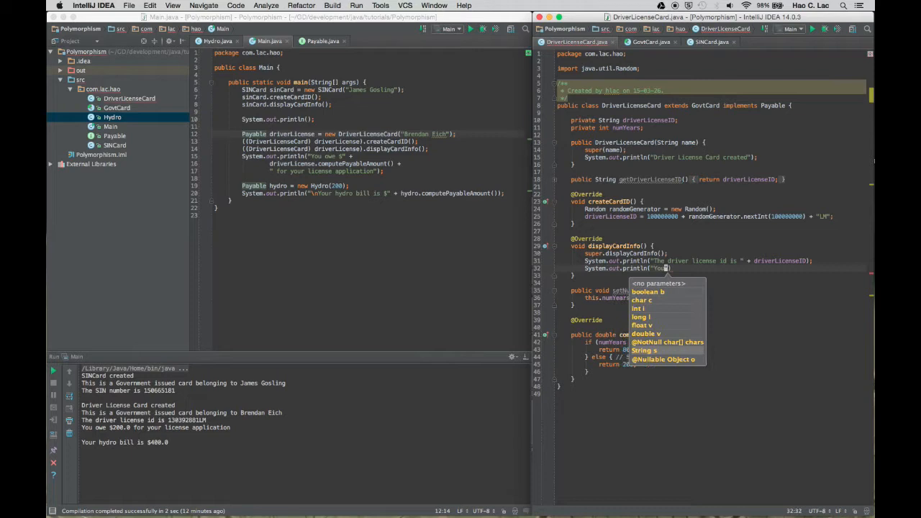
pyautogui.write('ve')
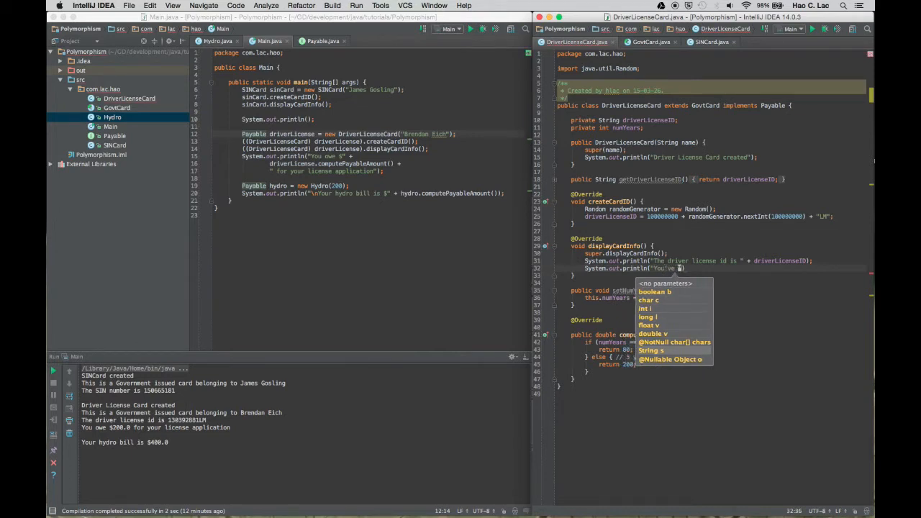
pyautogui.write('requested your license to be renewed for')
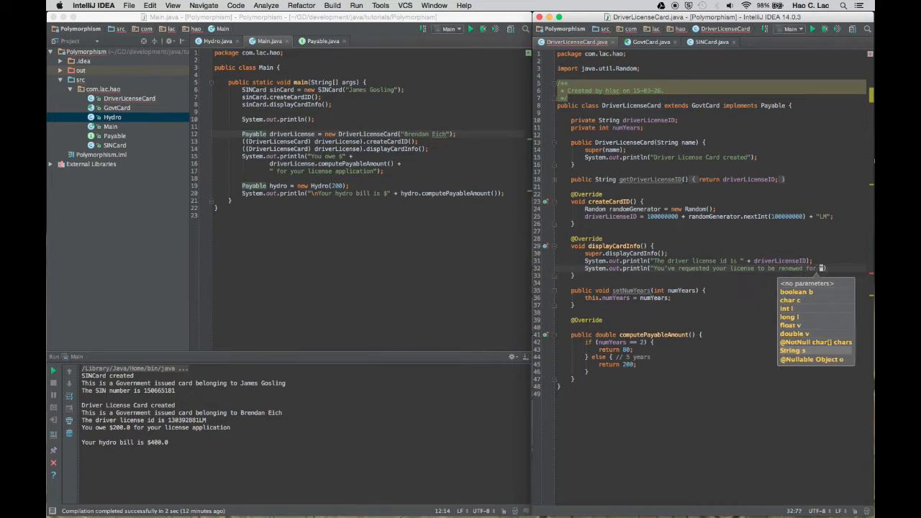
pyautogui.write('another')
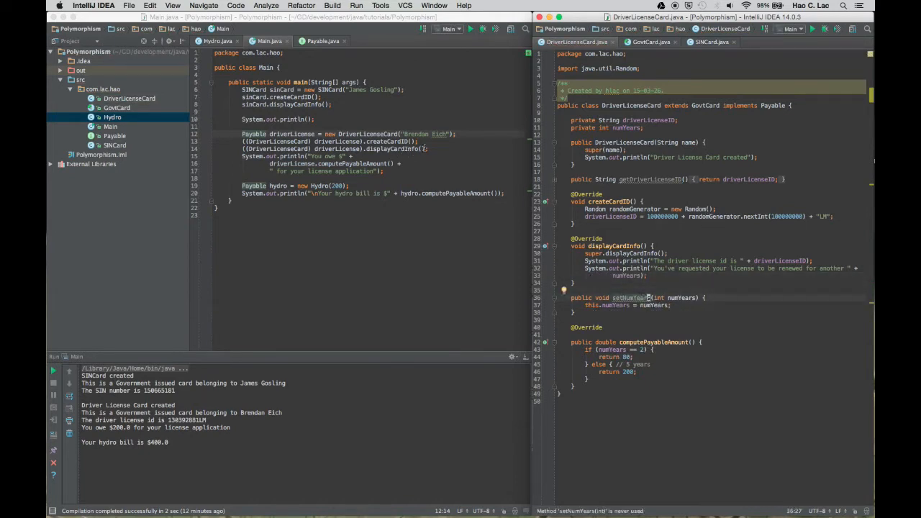
# Add ((DriverLicenseCard) driverLicense).setNumYears(2); after the displayCardInfo call in Main
pyautogui.click(438, 149)
pyautogui.write('((DriverLicenseCard) driverLicense')
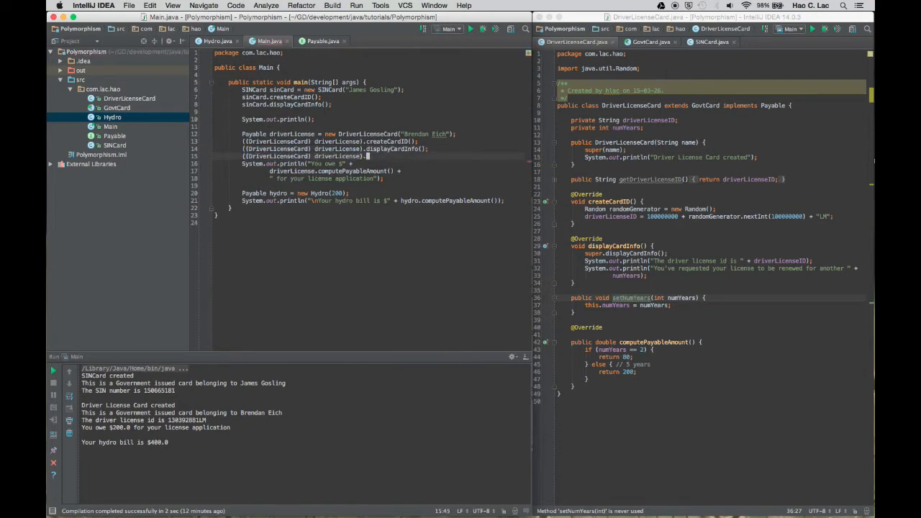
pyautogui.write('.')
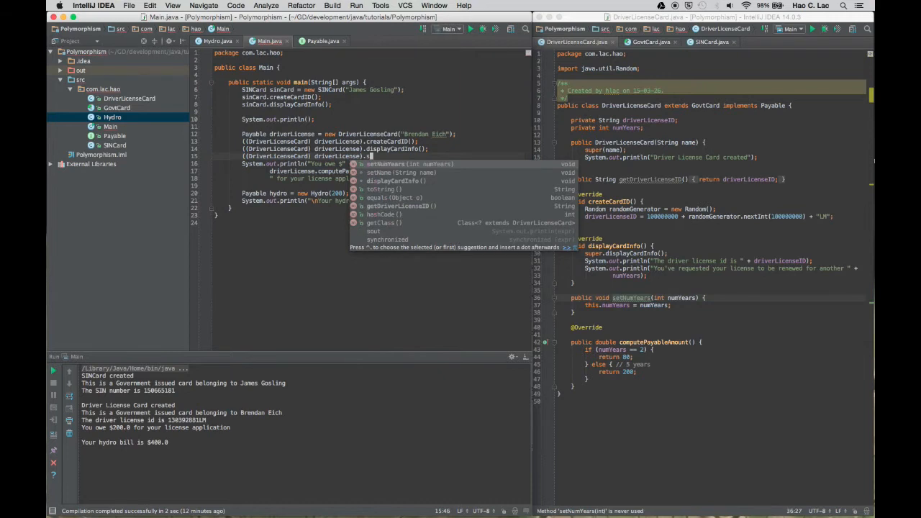
pyautogui.click(386, 164)
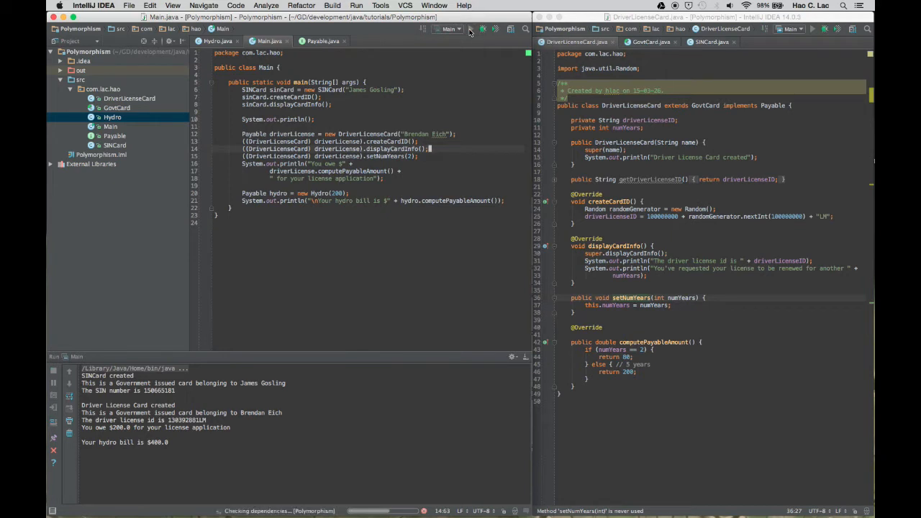
# Run Main, move setNumYears(2) above createCardID and displayCardInfo, and rerun
pyautogui.click(470, 29)
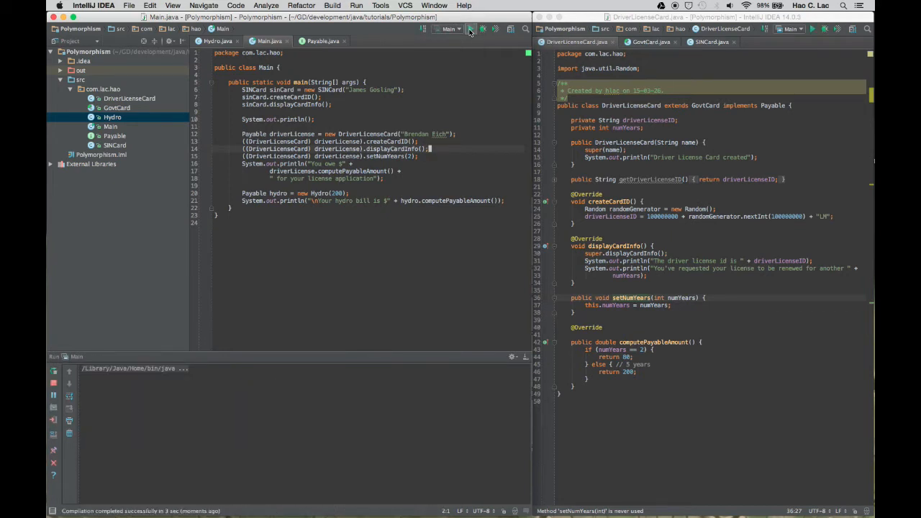
pyautogui.click(470, 29)
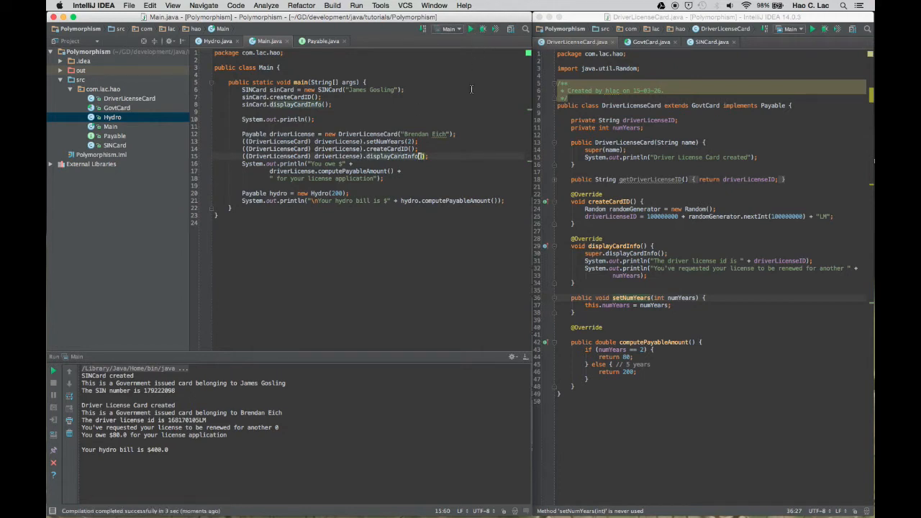
pyautogui.click(470, 29)
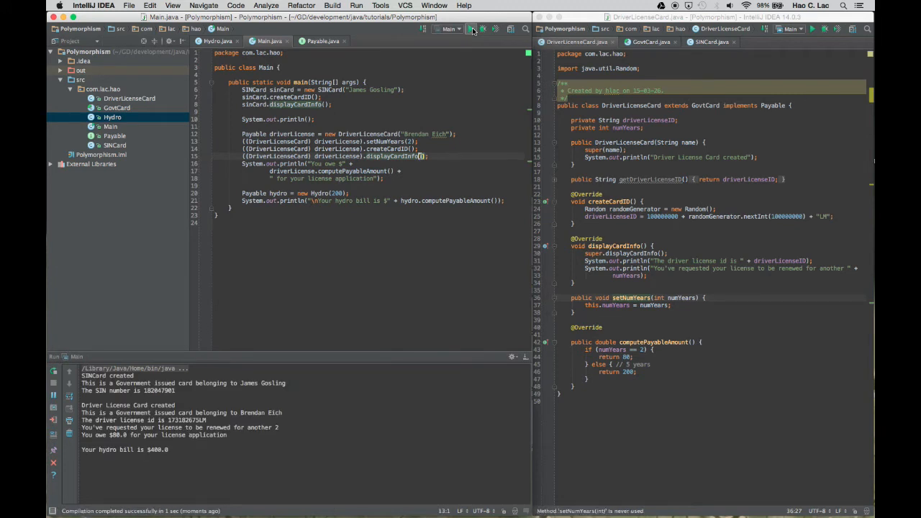
# Append " years" to the renewal message, rerun Main, and begin an if (driverLicense condition
pyautogui.click(470, 29)
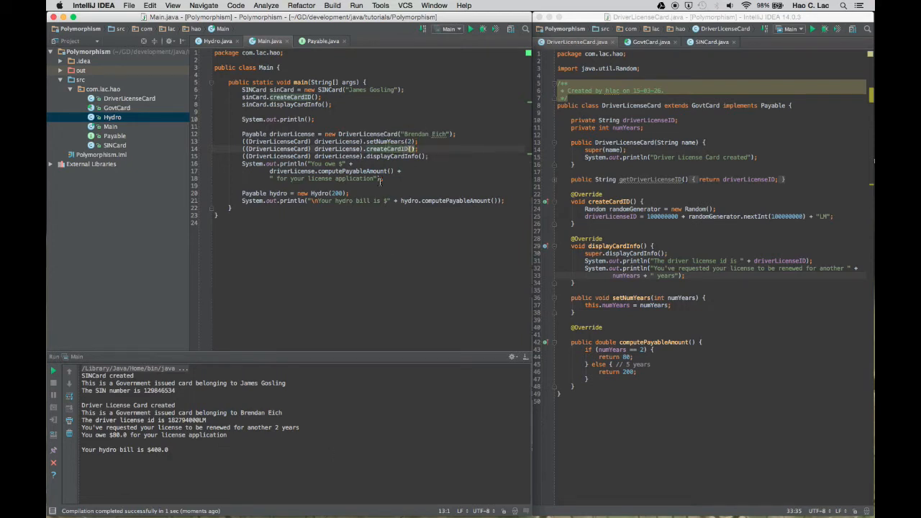
pyautogui.click(455, 133)
pyautogui.write('if (driverLicense')
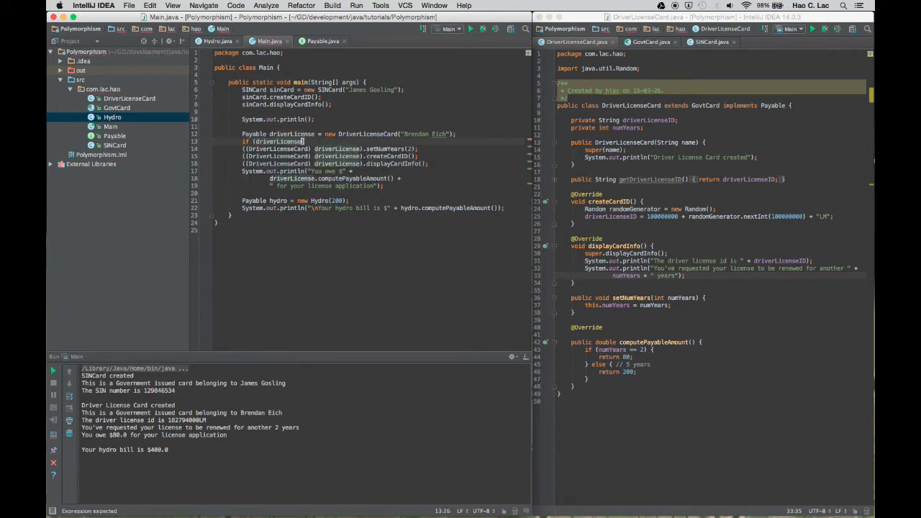
# Wrap the three DriverLicenseCard cast calls in if (driverLicense instanceof DriverLicenseCard) { }
pyautogui.write('instanceof')
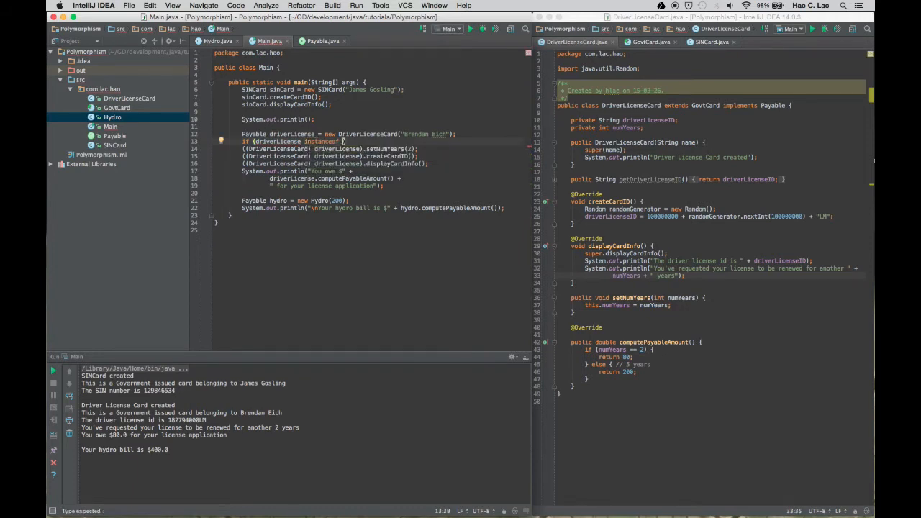
pyautogui.write('DriverLicenseCard')
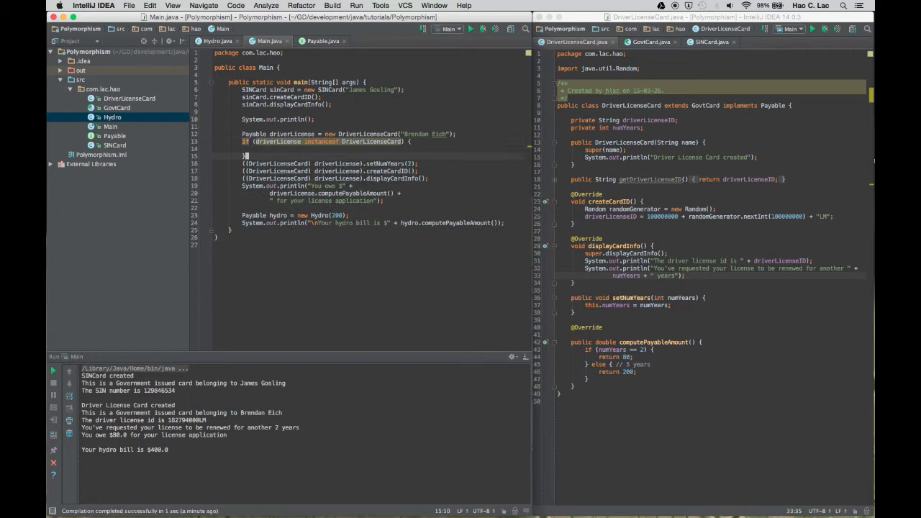
pyautogui.moveTo(242, 163); pyautogui.dragTo(428, 178)
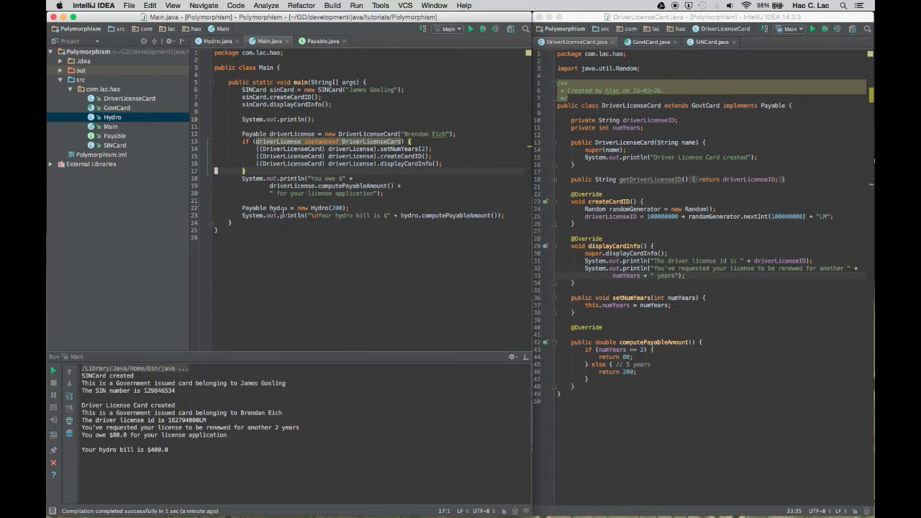
pyautogui.click(248, 171)
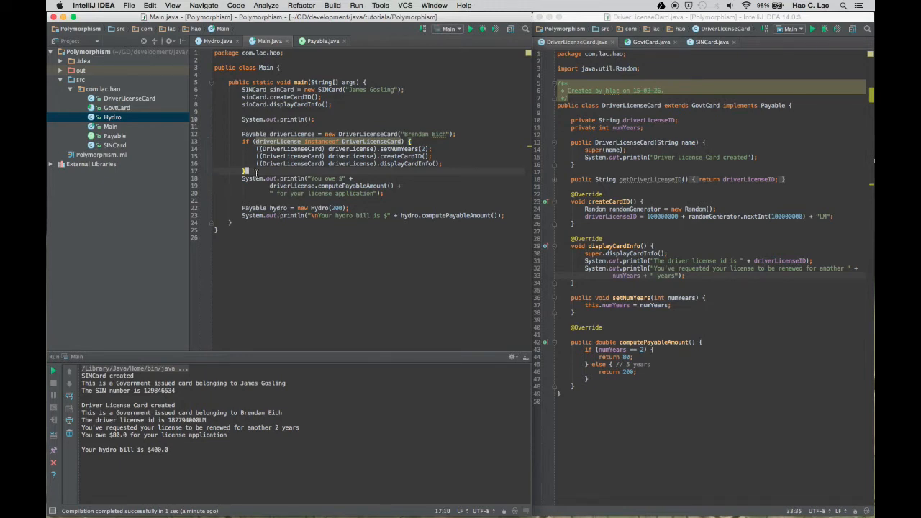
# Move the "You owe" print into the instanceof block and put the Hydro lines in else
pyautogui.click(245, 179)
pyautogui.write(' else {')
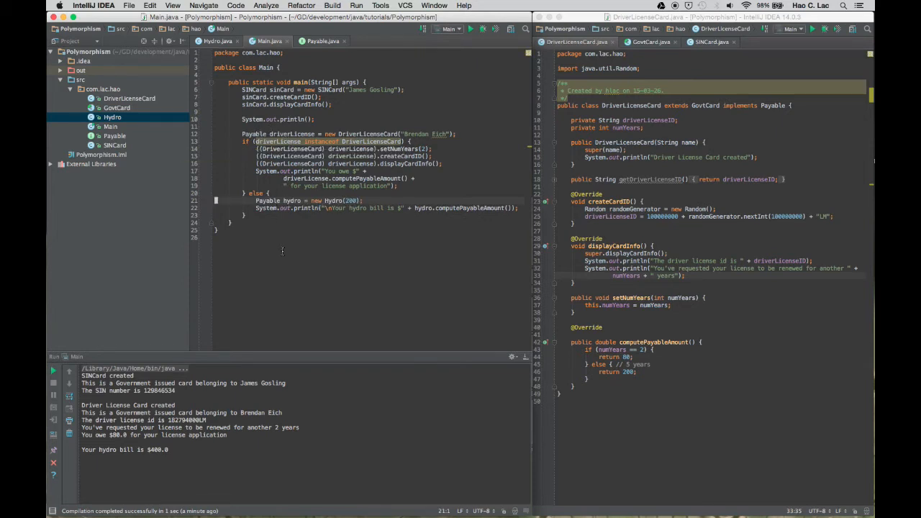
pyautogui.moveTo(320, 141)
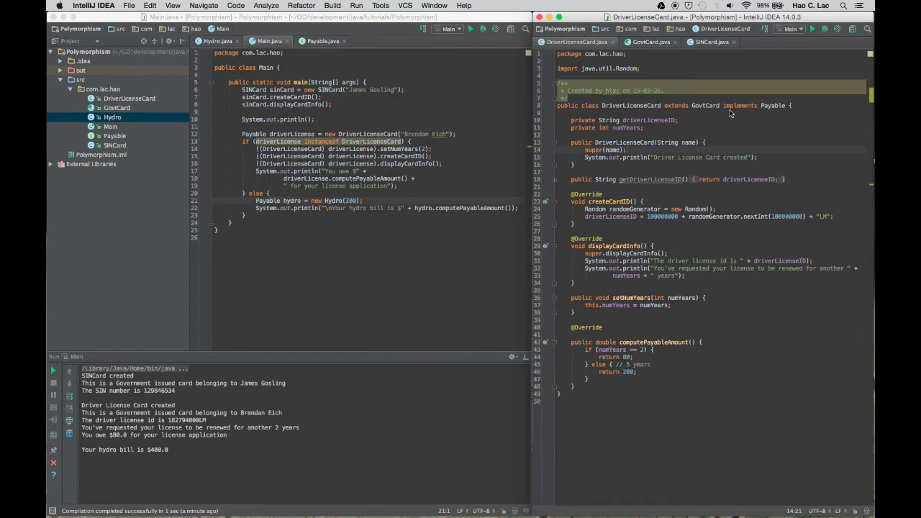
pyautogui.moveTo(775, 110)
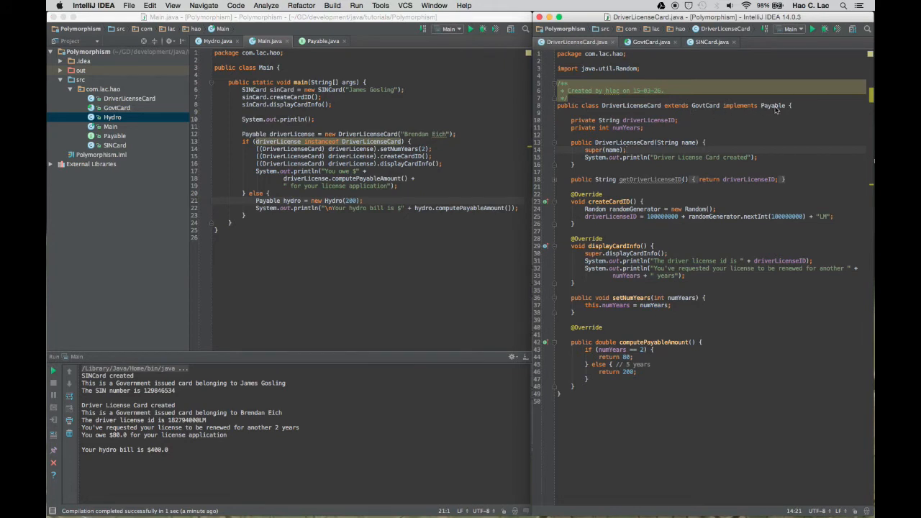
pyautogui.moveTo(653, 115)
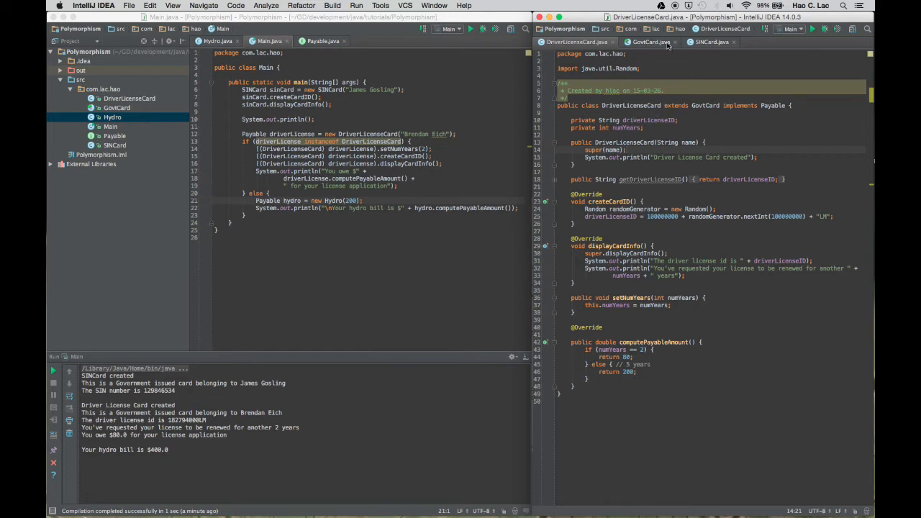
# Add 'implements Payable' to the GovtCard class declaration, then return to DriverLicenseCard
pyautogui.click(647, 42)
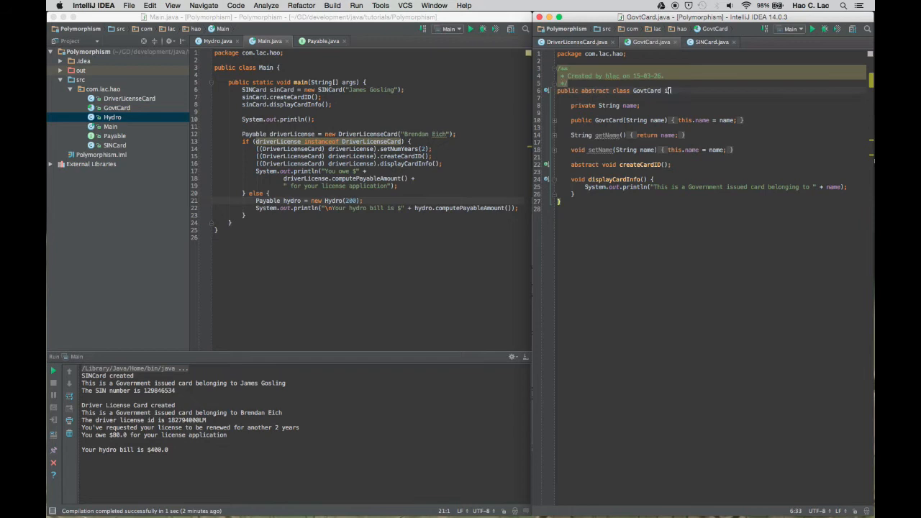
pyautogui.write('implements')
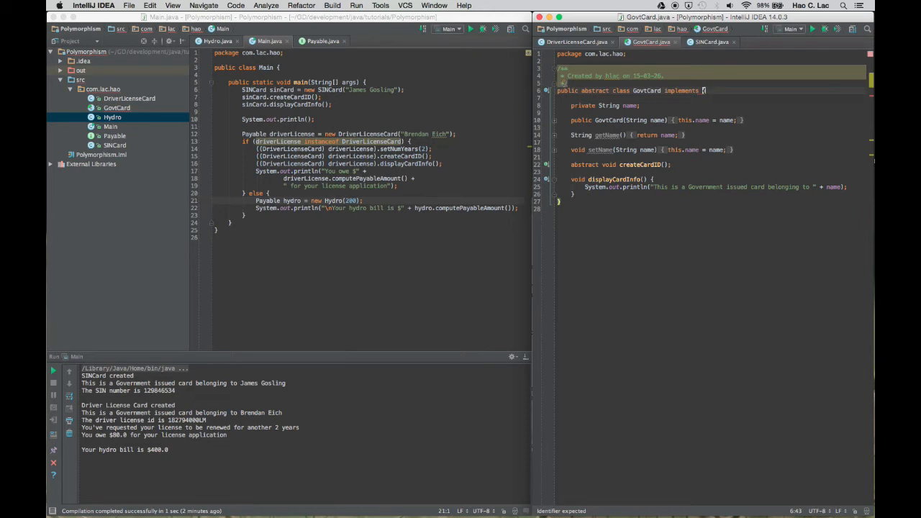
pyautogui.write('Payable')
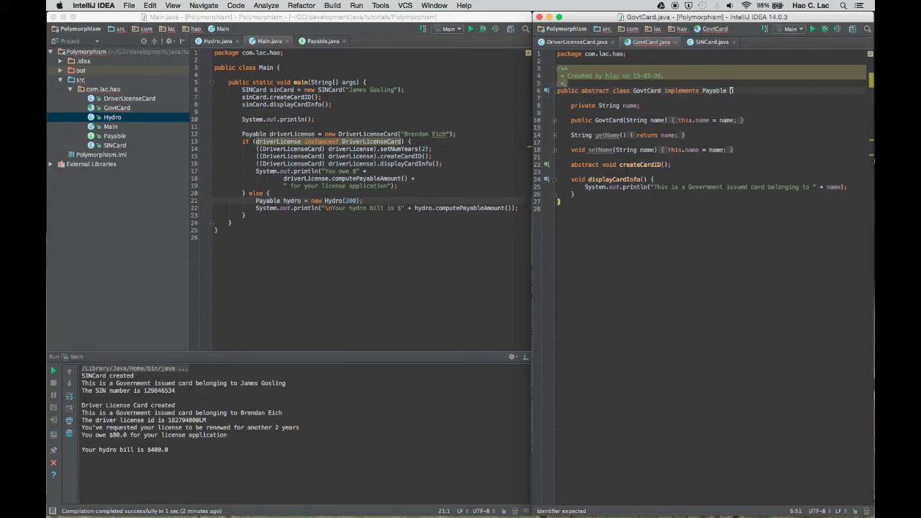
pyautogui.click(573, 195)
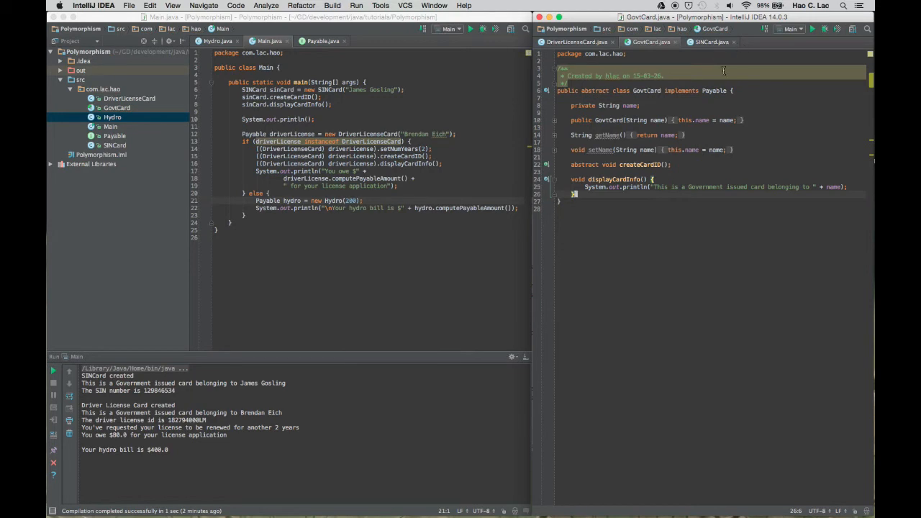
pyautogui.click(576, 42)
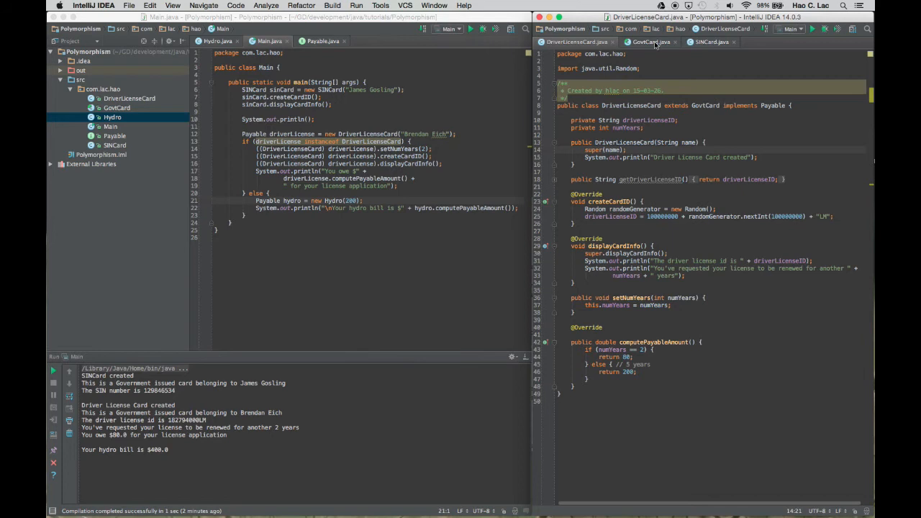
# Compare GovtCard, DriverLicenseCard and SINCard, viewing SINCard's missing computePayableAmount error
pyautogui.click(650, 42)
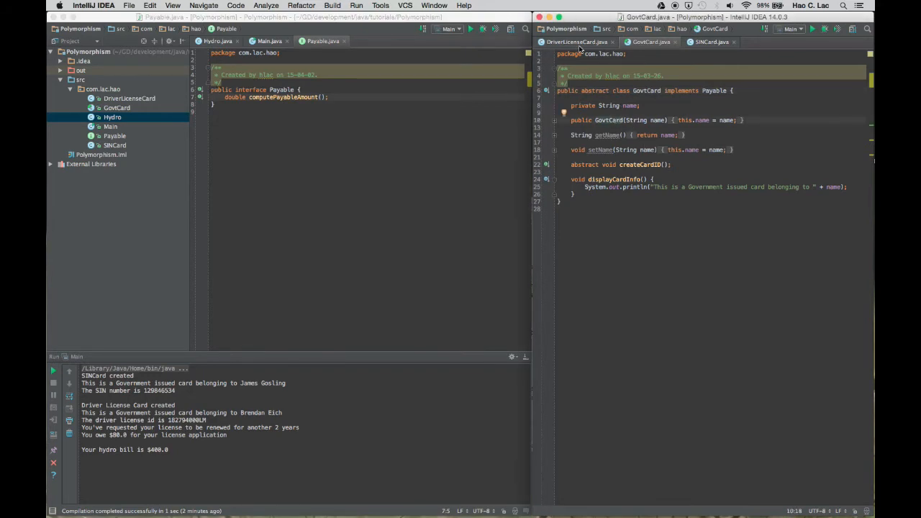
pyautogui.click(574, 41)
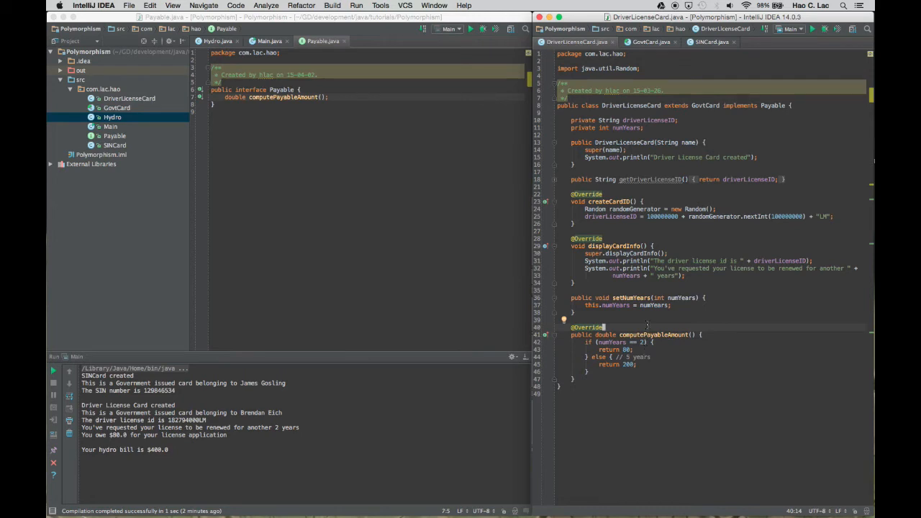
pyautogui.click(712, 41)
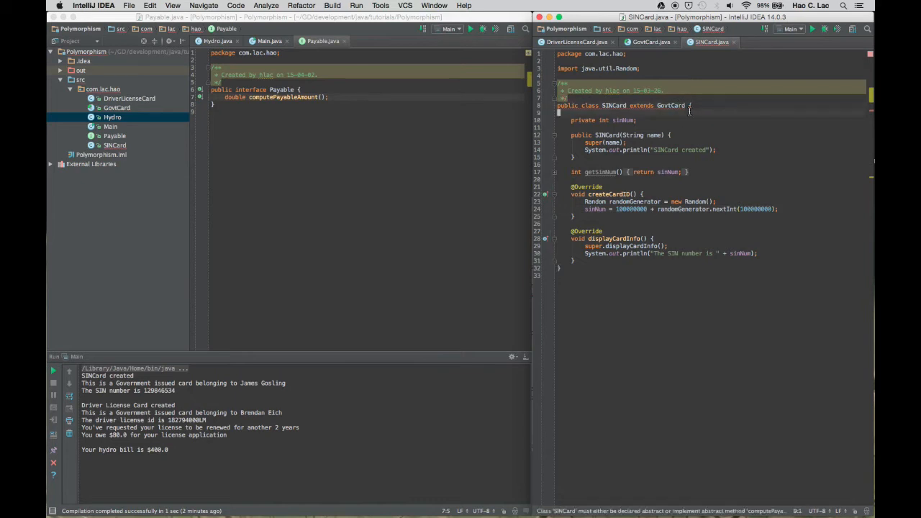
pyautogui.moveTo(687, 113)
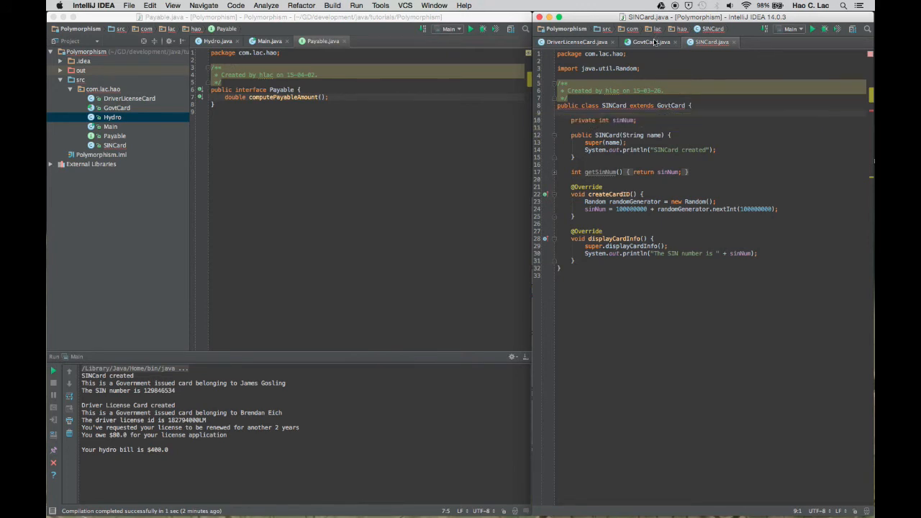
pyautogui.click(648, 42)
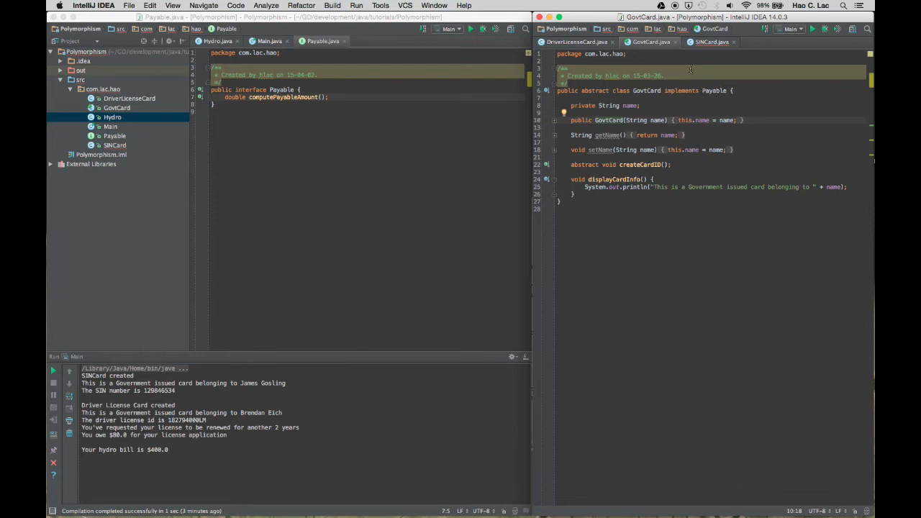
pyautogui.click(710, 42)
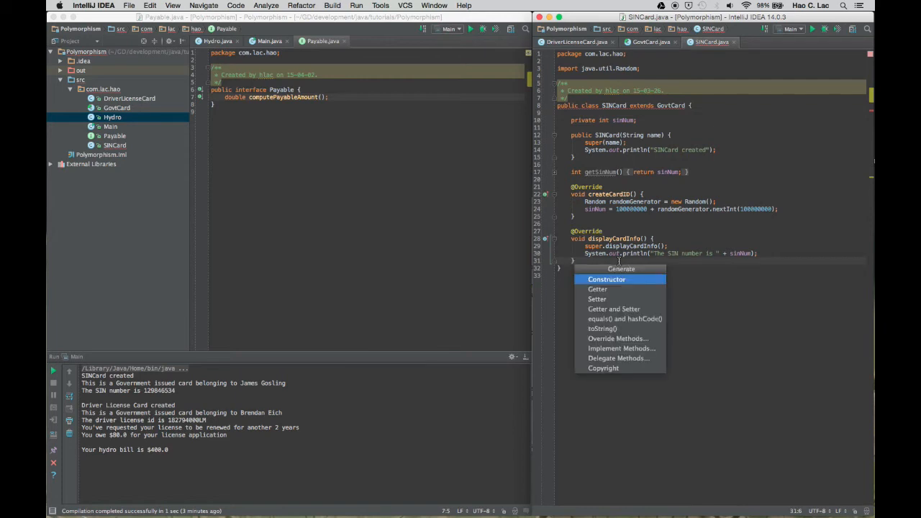
# Generate an overridden computePayableAmount stub in SINCard via Implement Methods
pyautogui.click(621, 349)
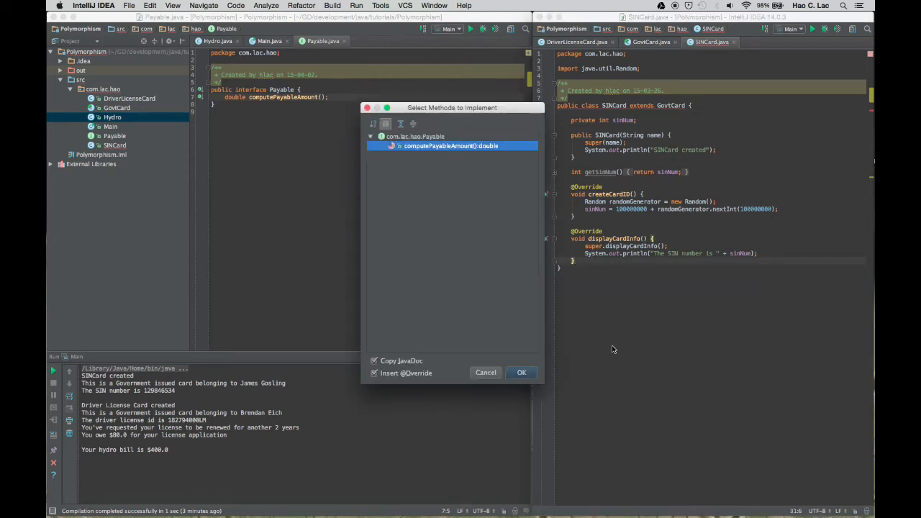
pyautogui.click(521, 372)
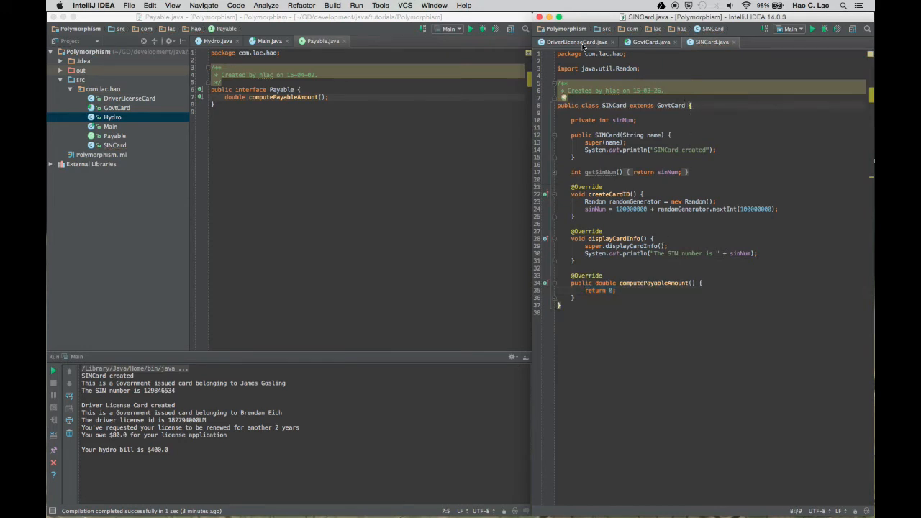
# Remove 'implements Payable' from DriverLicenseCard, with Main.java left and SINCard.java right
pyautogui.click(572, 42)
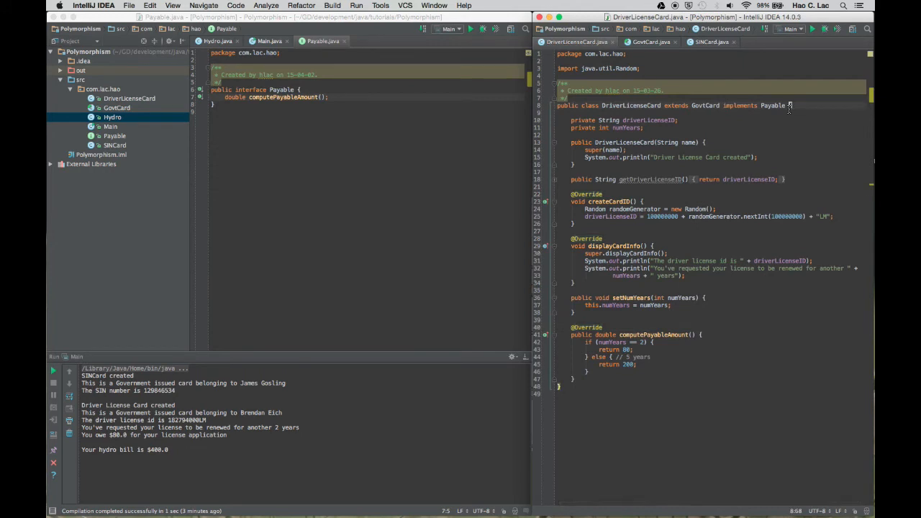
pyautogui.doubleClick(740, 105)
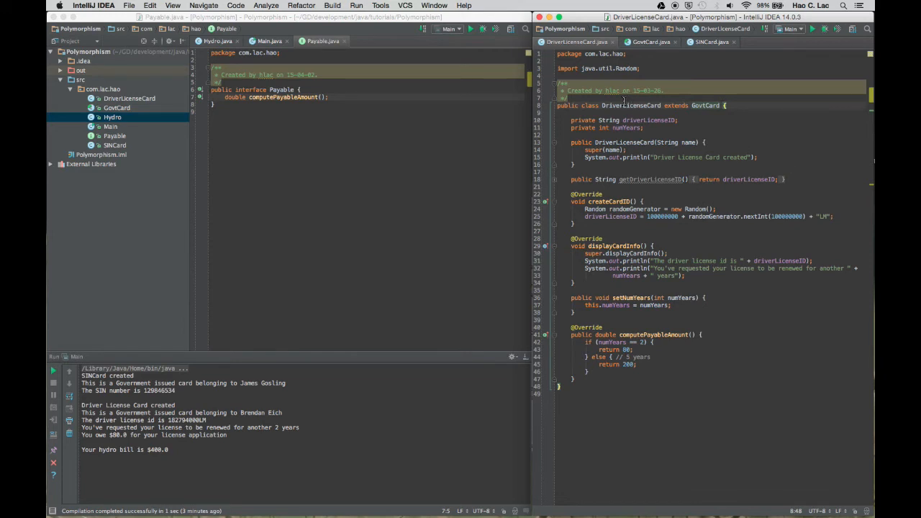
pyautogui.click(269, 41)
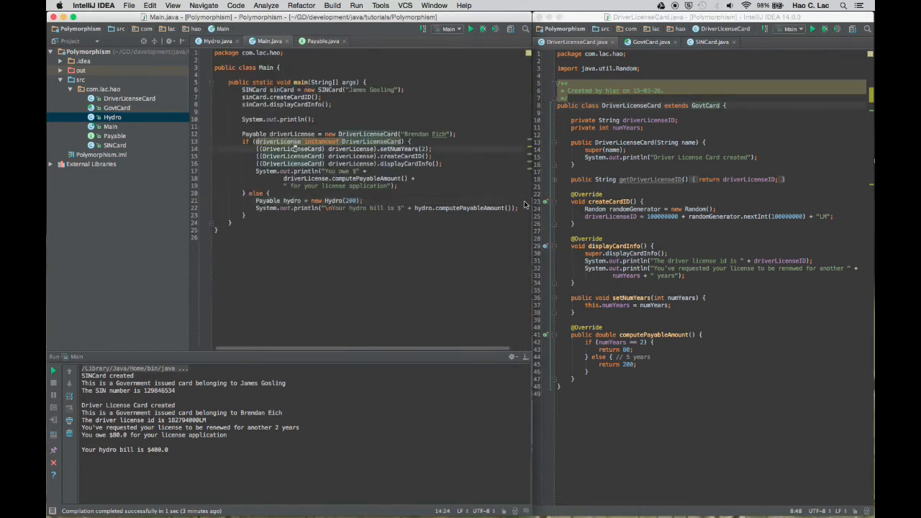
pyautogui.click(709, 42)
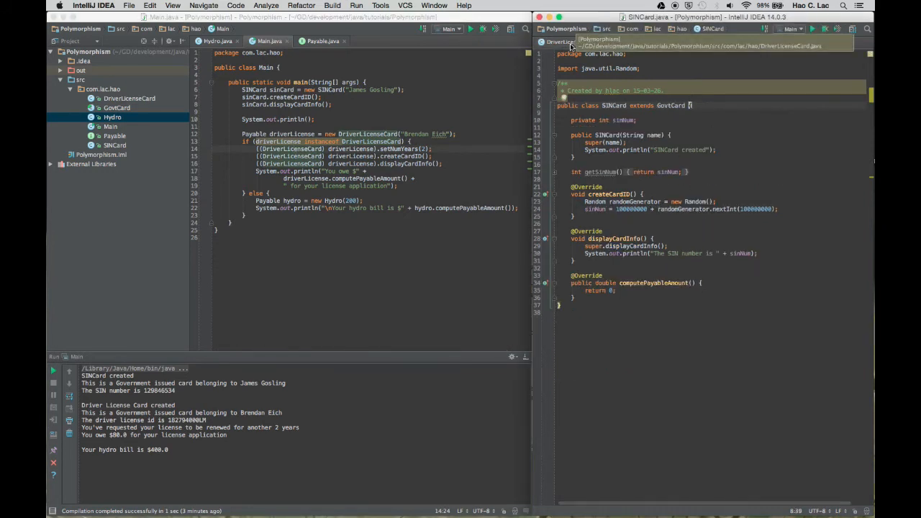
# Review the DriverLicenseCard, SINCard and GovtCard class headers
pyautogui.click(575, 42)
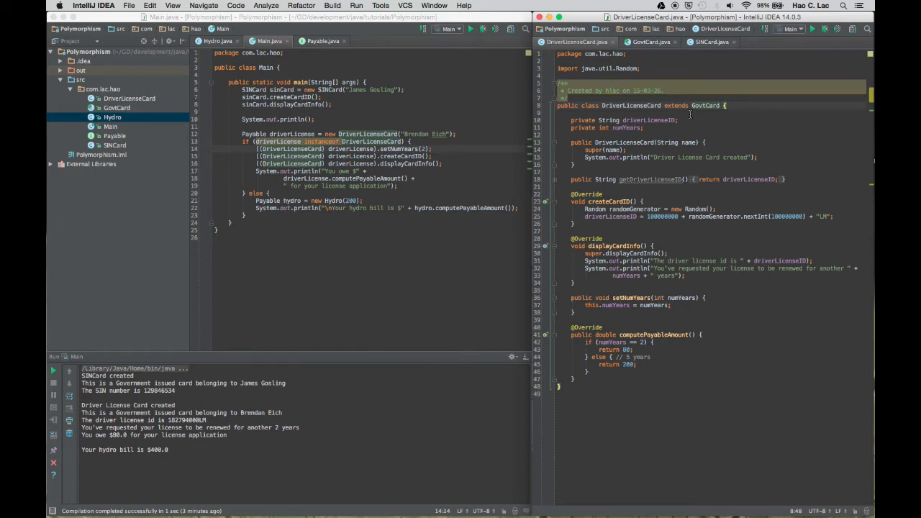
pyautogui.moveTo(692, 119)
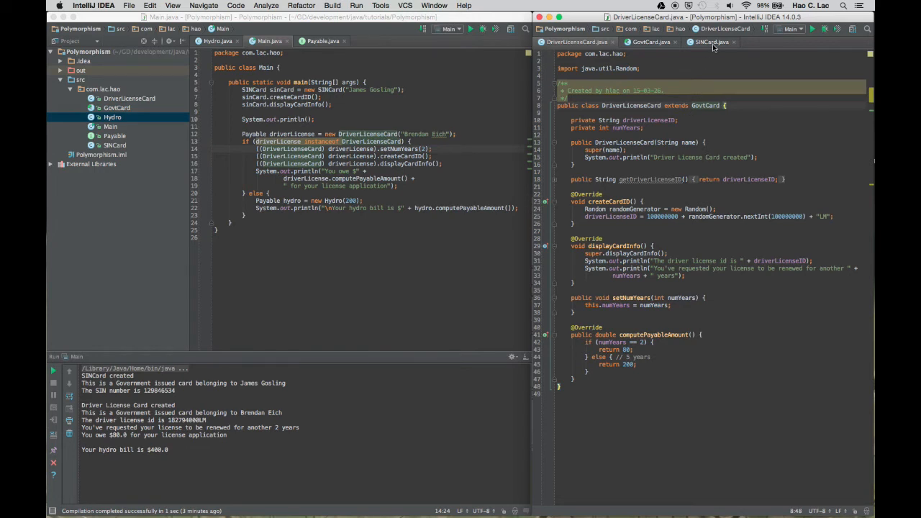
pyautogui.click(711, 42)
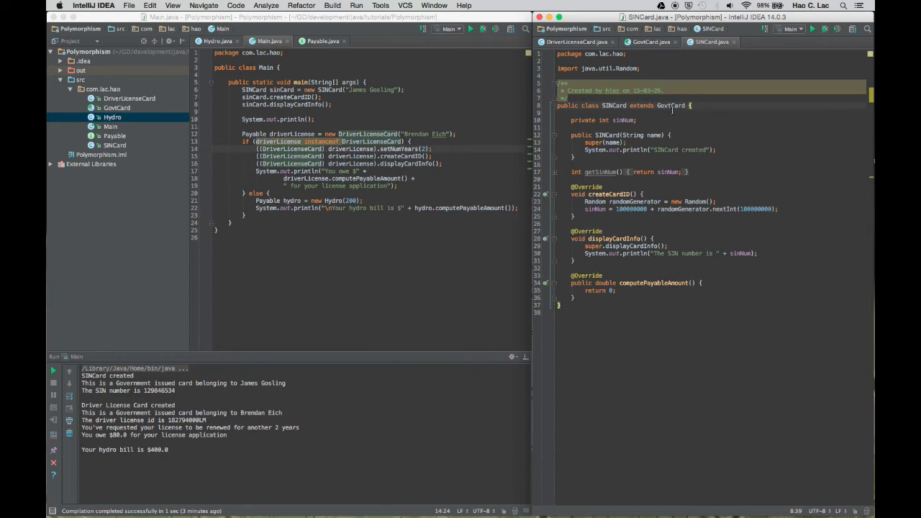
pyautogui.click(651, 42)
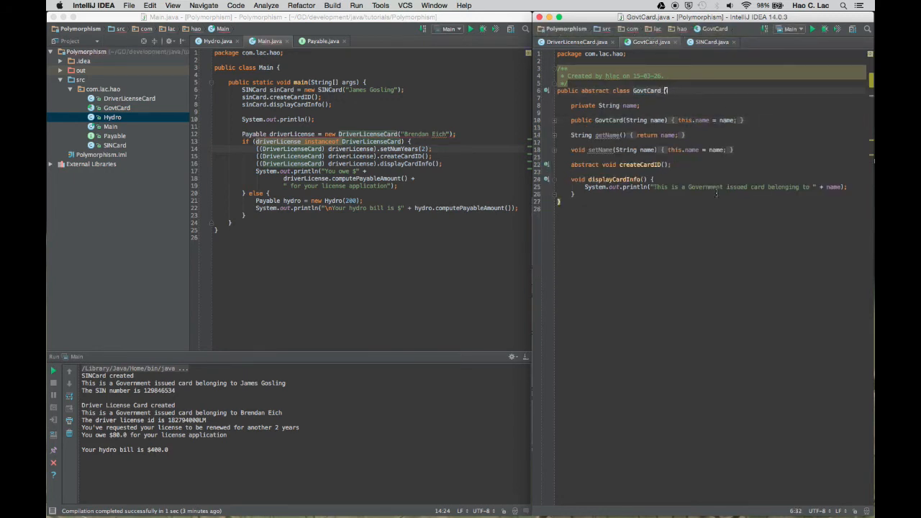
# Make DriverLicenseCard declare 'implements Payable' after extending GovtCard
pyautogui.click(575, 41)
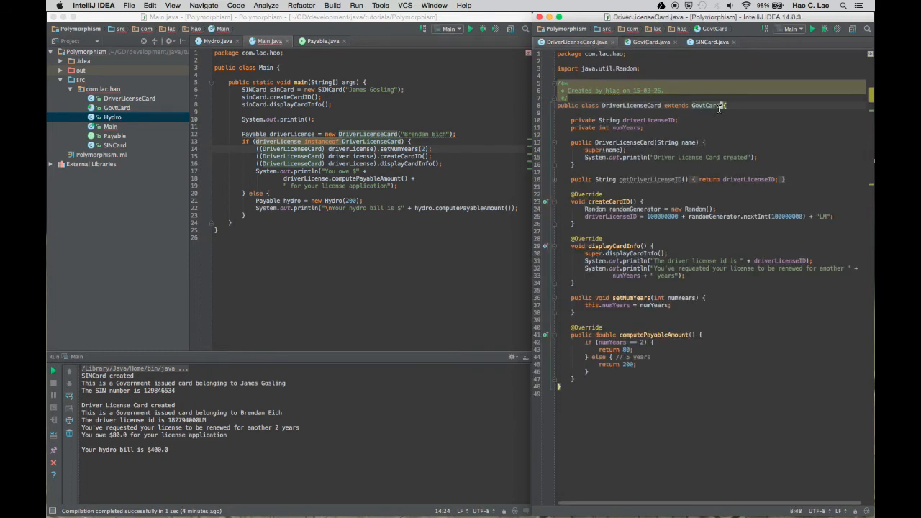
pyautogui.write('imp')
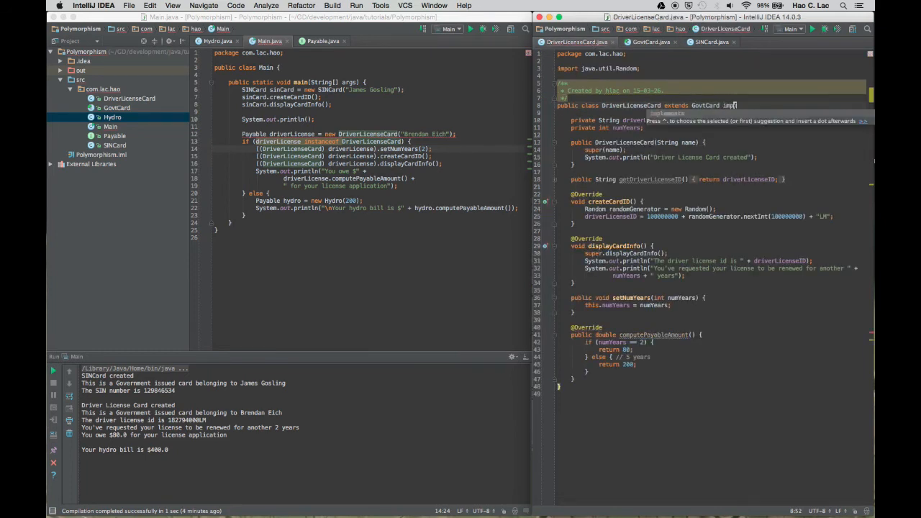
pyautogui.write('Payable')
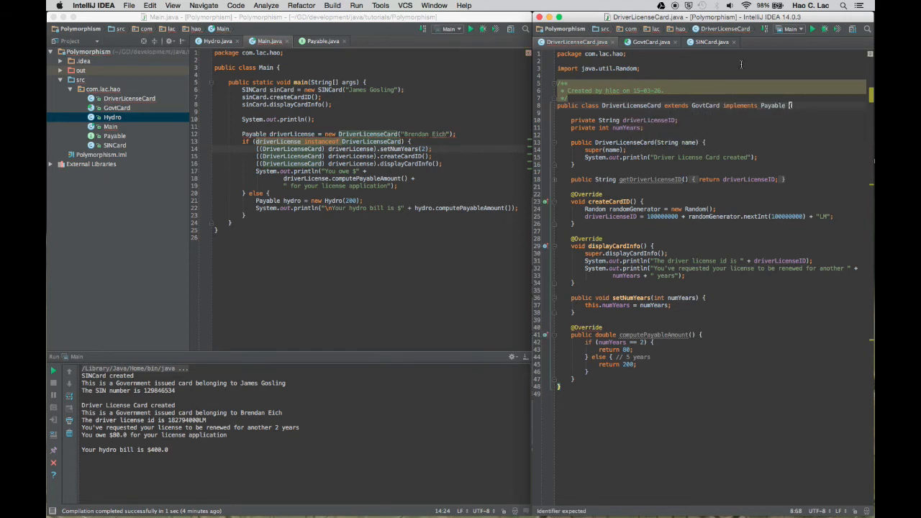
# Delete the computePayableAmount override from SINCard, then return to DriverLicenseCard
pyautogui.click(712, 41)
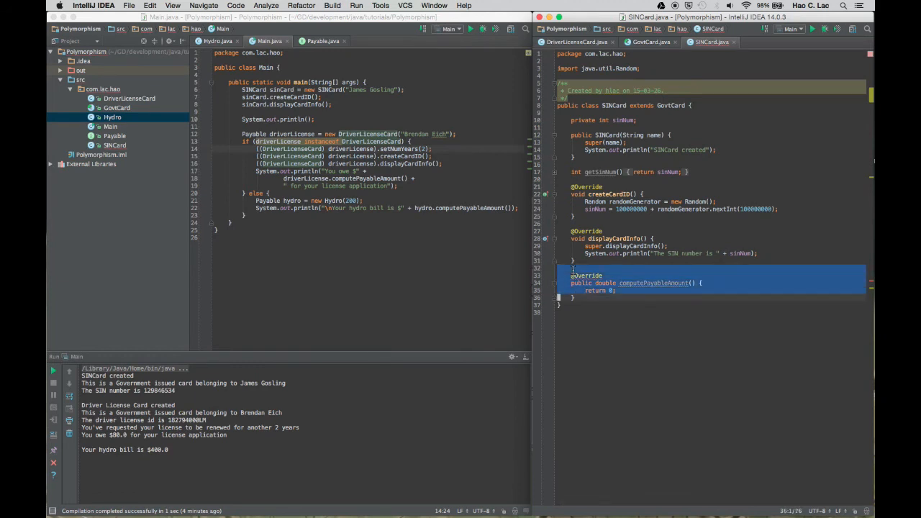
pyautogui.press('Delete')
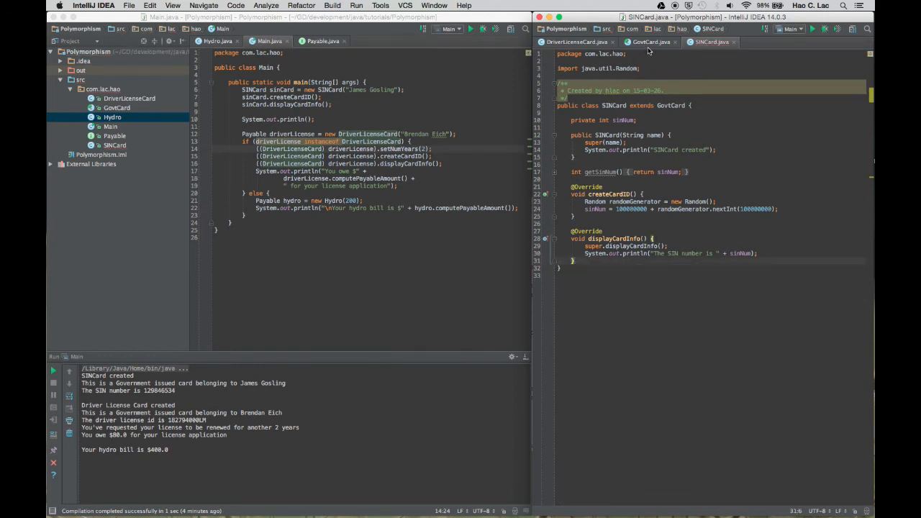
pyautogui.click(649, 42)
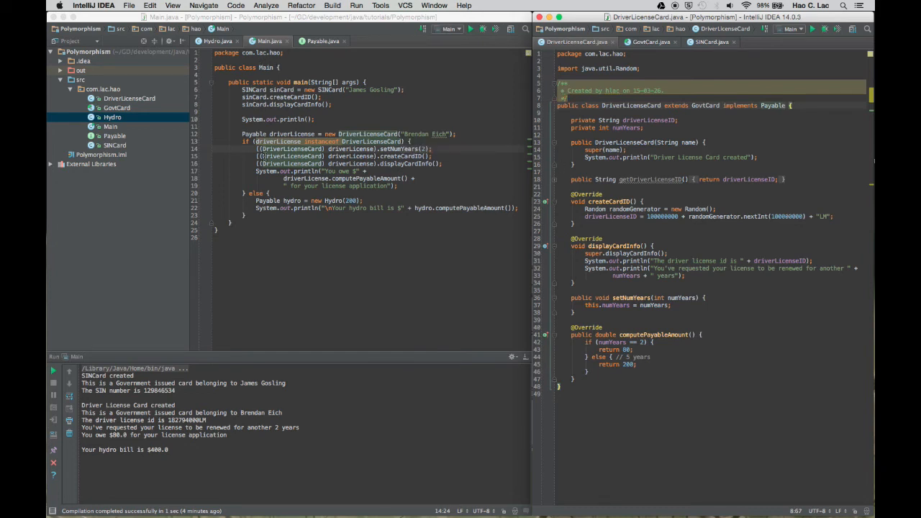
# Create a new Java interface named Example in the com.lac.hao package
pyautogui.click(104, 90)
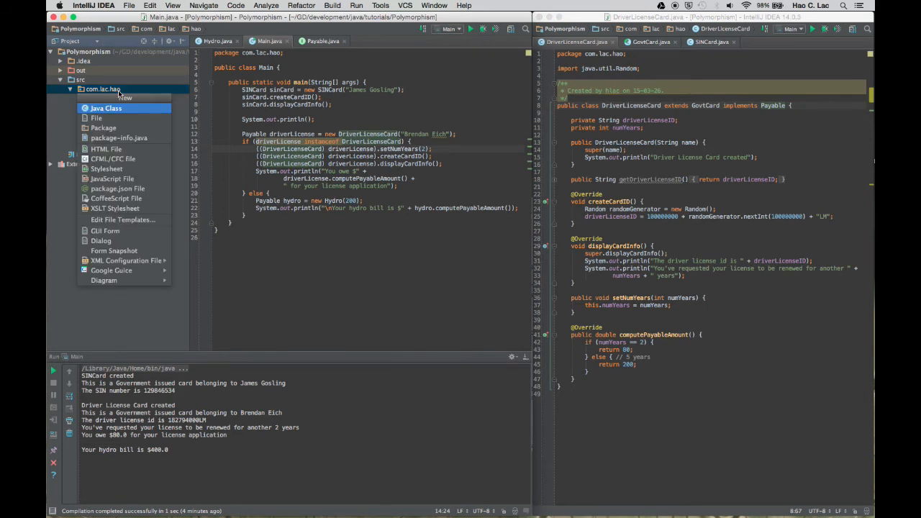
pyautogui.click(105, 108)
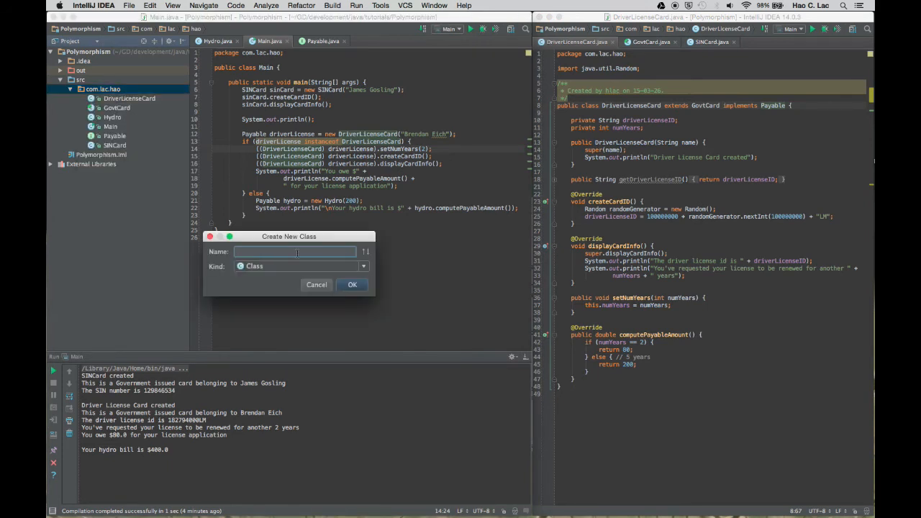
pyautogui.click(363, 266)
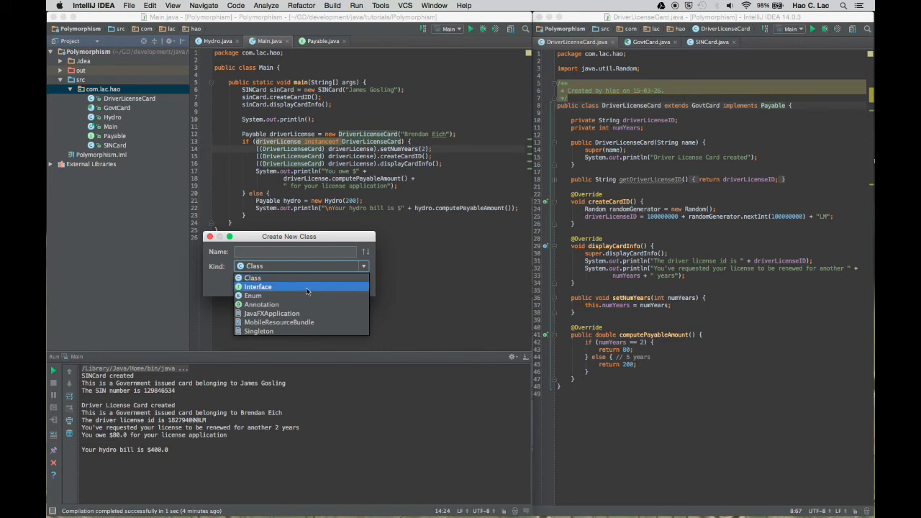
pyautogui.click(257, 286)
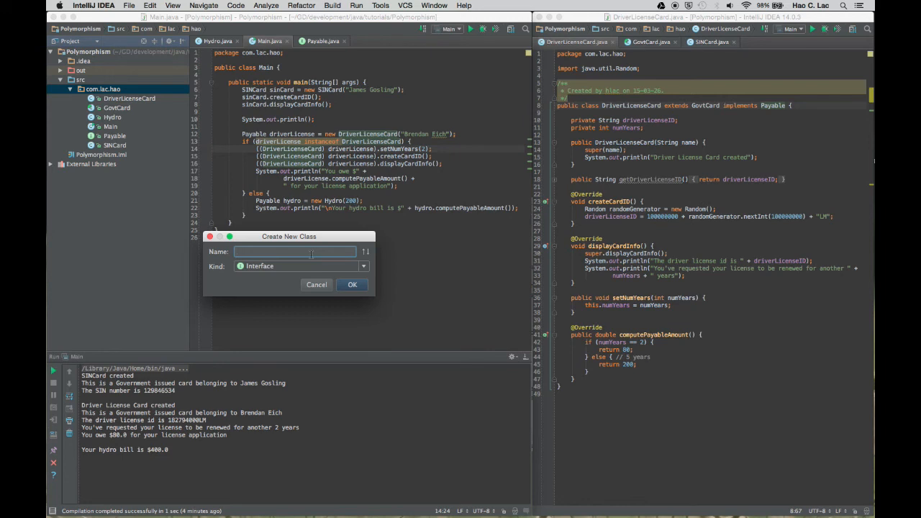
pyautogui.write('Exam')
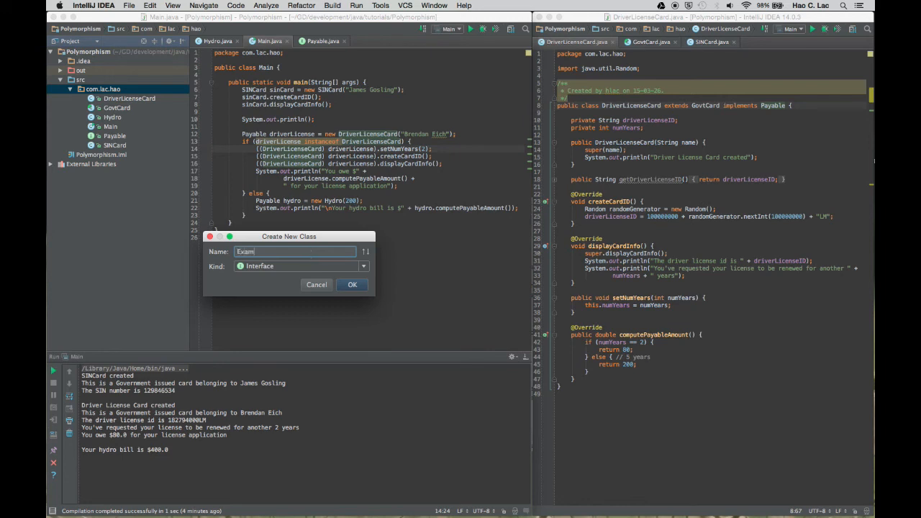
pyautogui.click(352, 284)
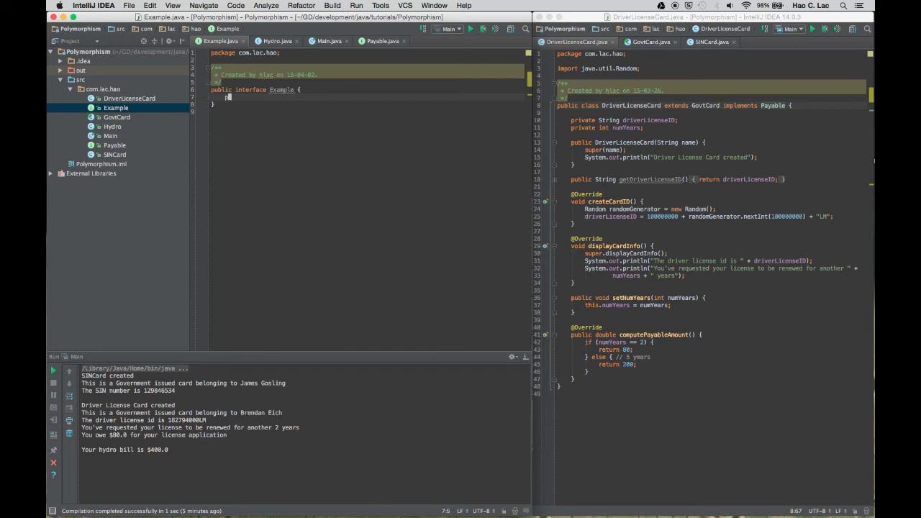
# Declare the method 'void doSomething();' inside the Example interface body
pyautogui.write('public')
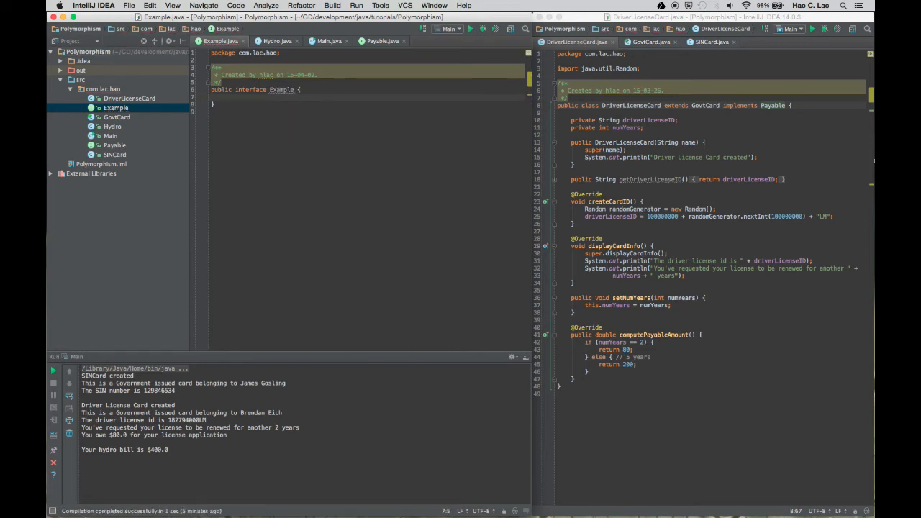
pyautogui.write('void d')
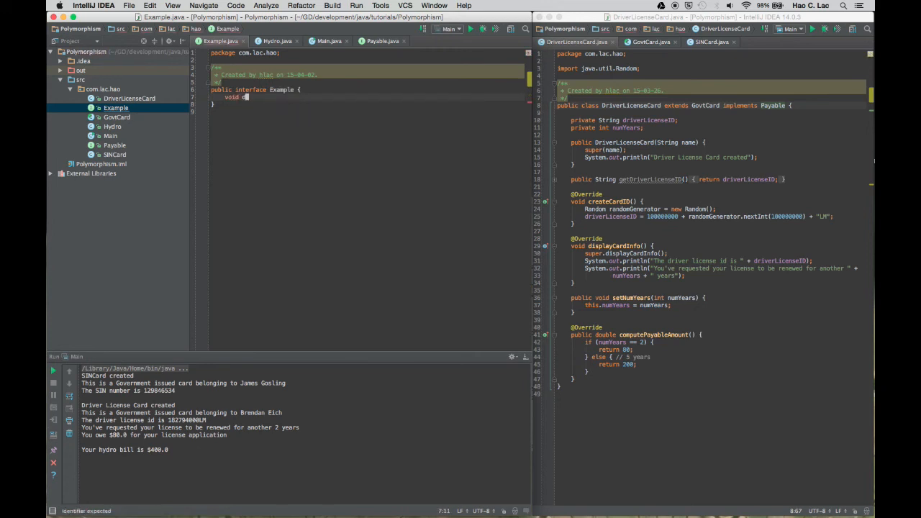
pyautogui.write('oSomething();')
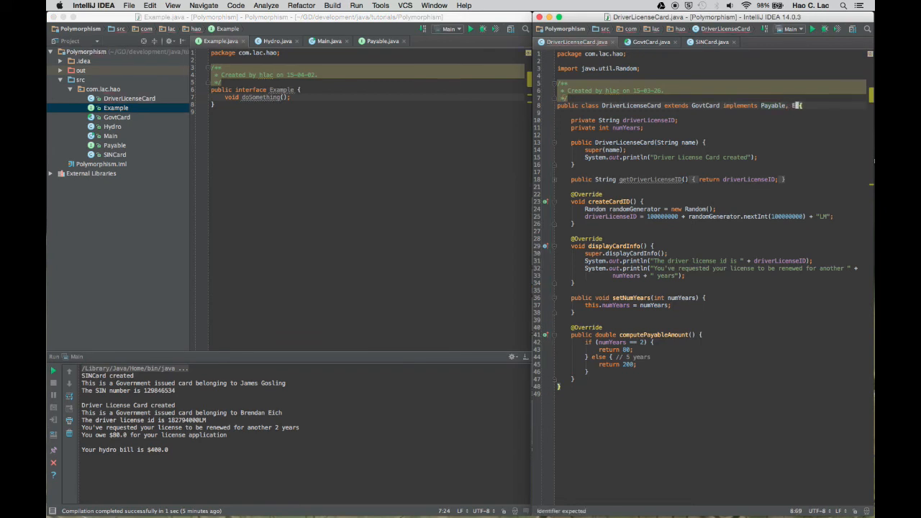
# Add Example to DriverLicenseCard's implements clause, generate an empty doSomething() override, and reopen Main
pyautogui.write('xcepti')
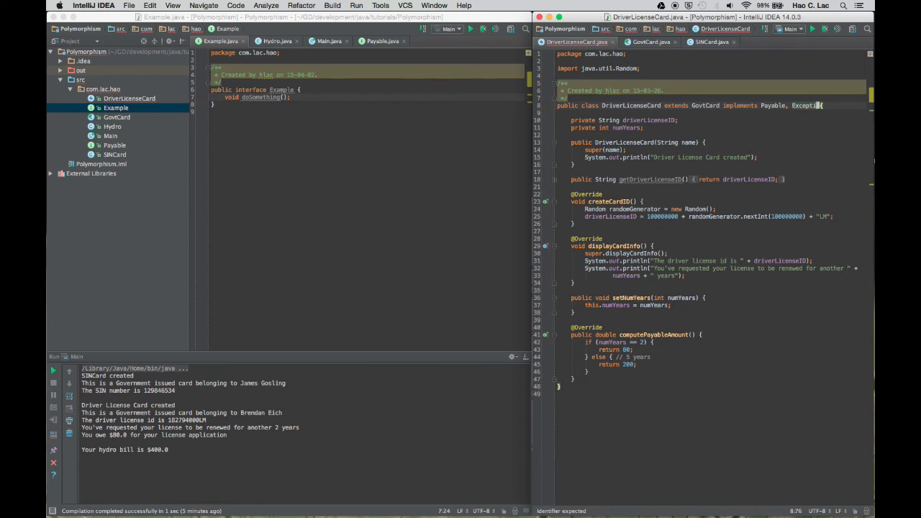
pyautogui.write('Exampl')
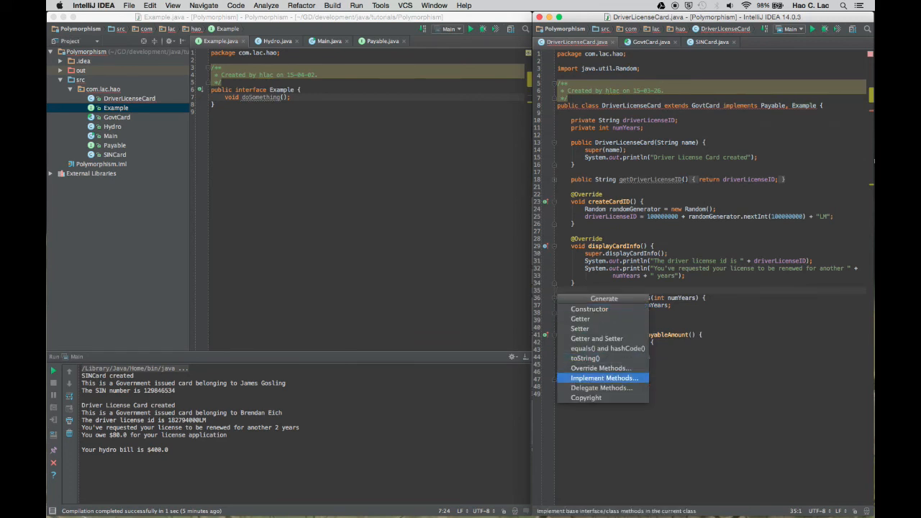
pyautogui.click(604, 377)
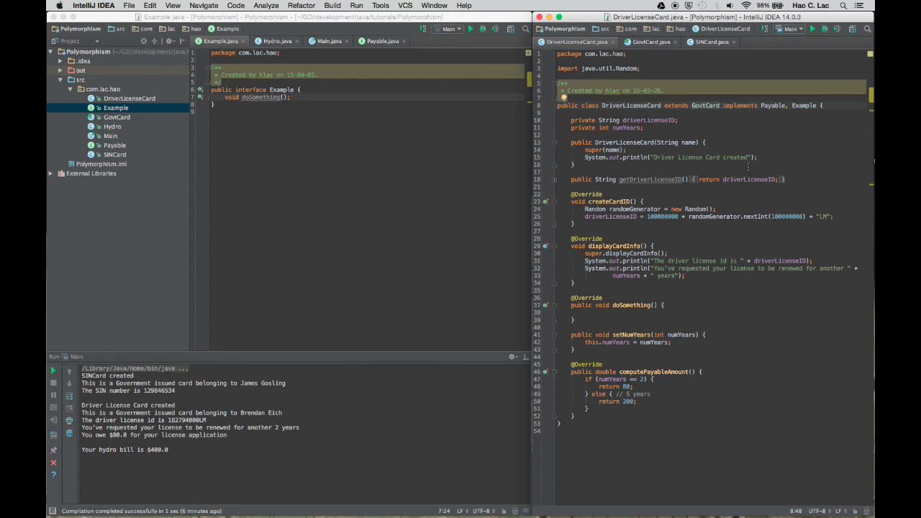
pyautogui.moveTo(403, 131)
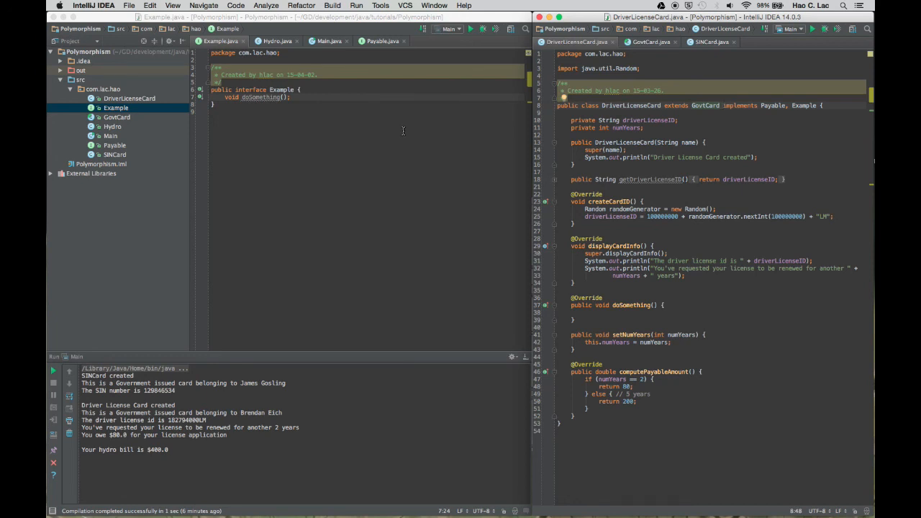
pyautogui.click(328, 41)
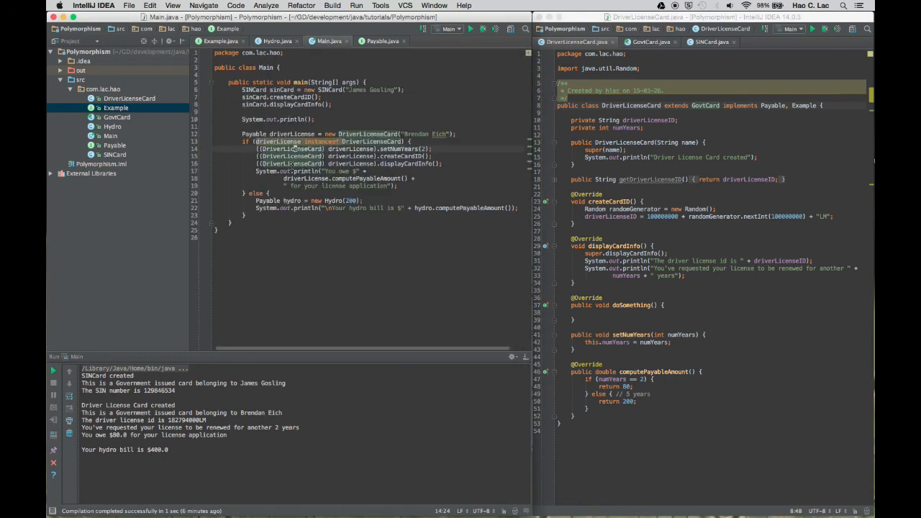
pyautogui.moveTo(320, 142)
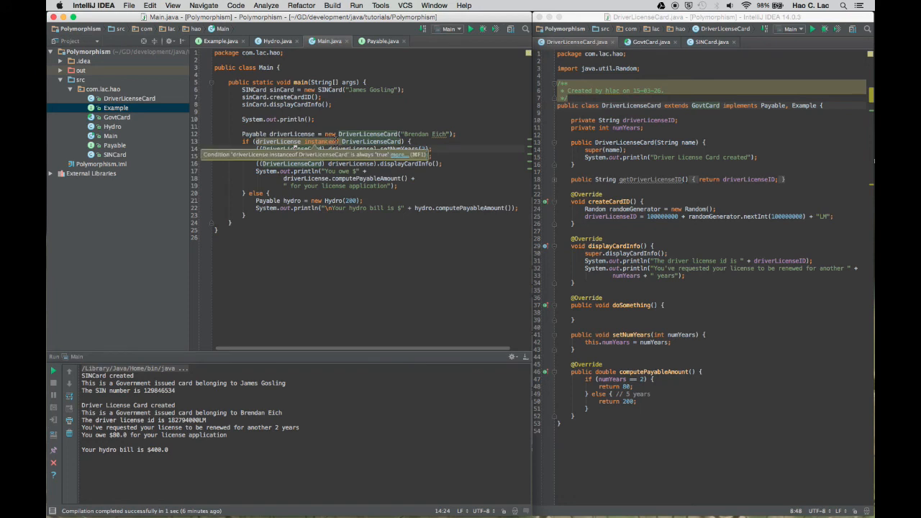